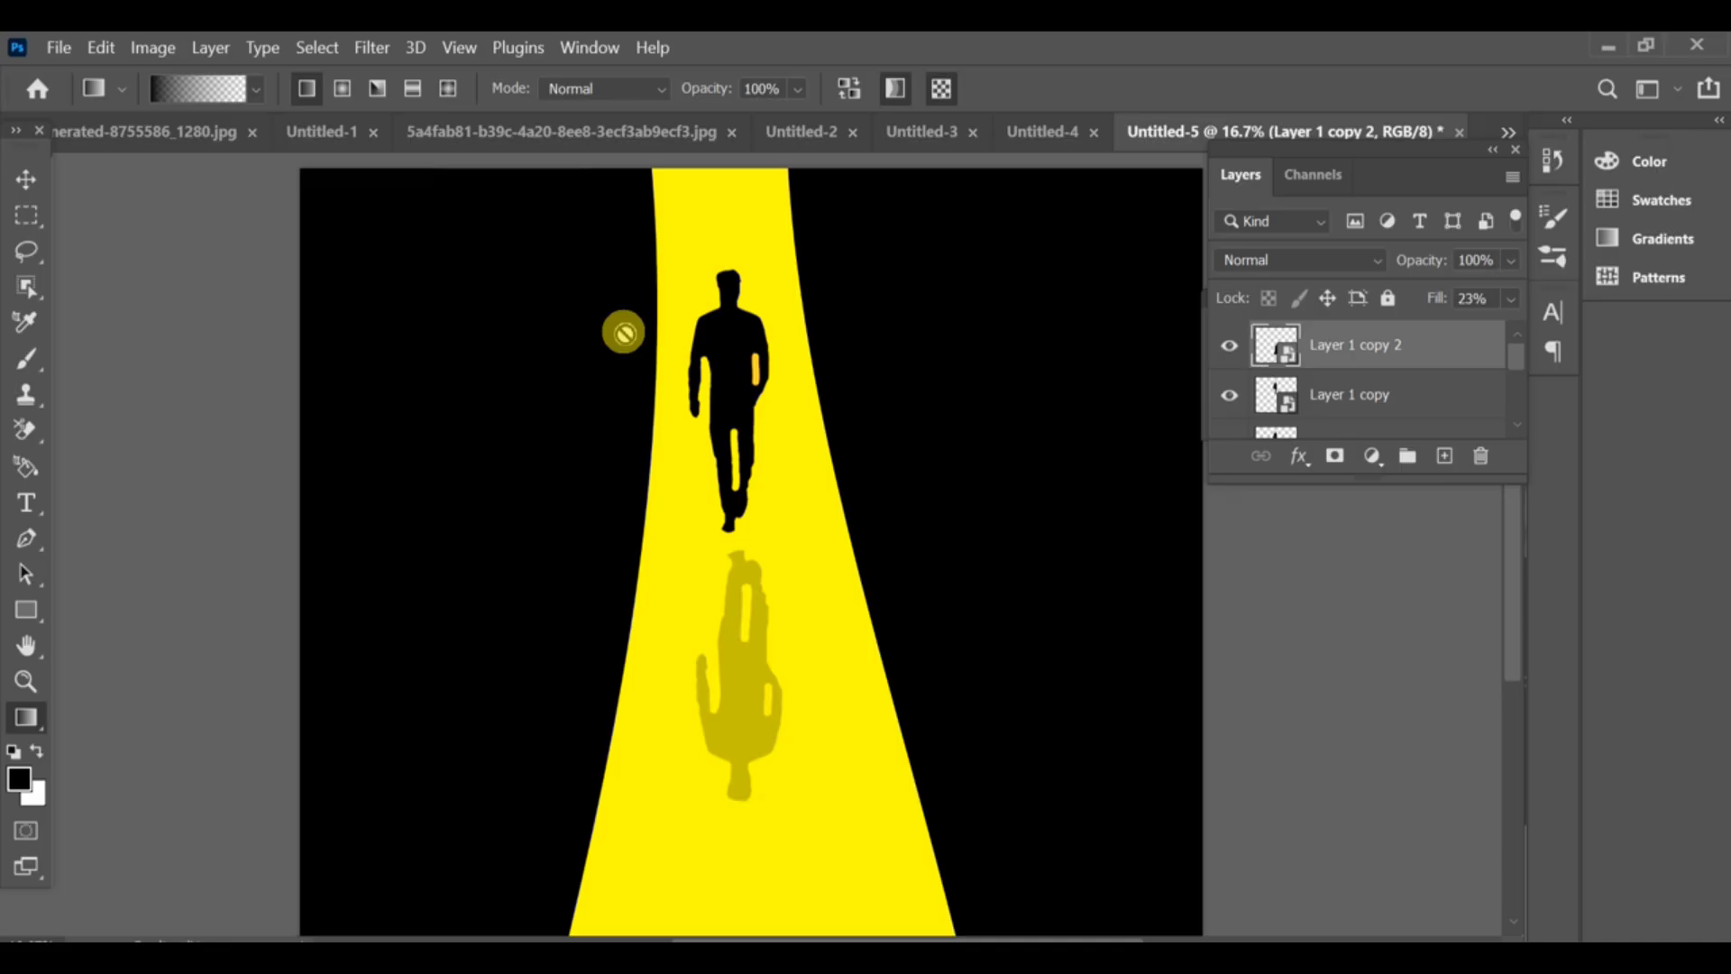
mouse_move(465, 185)
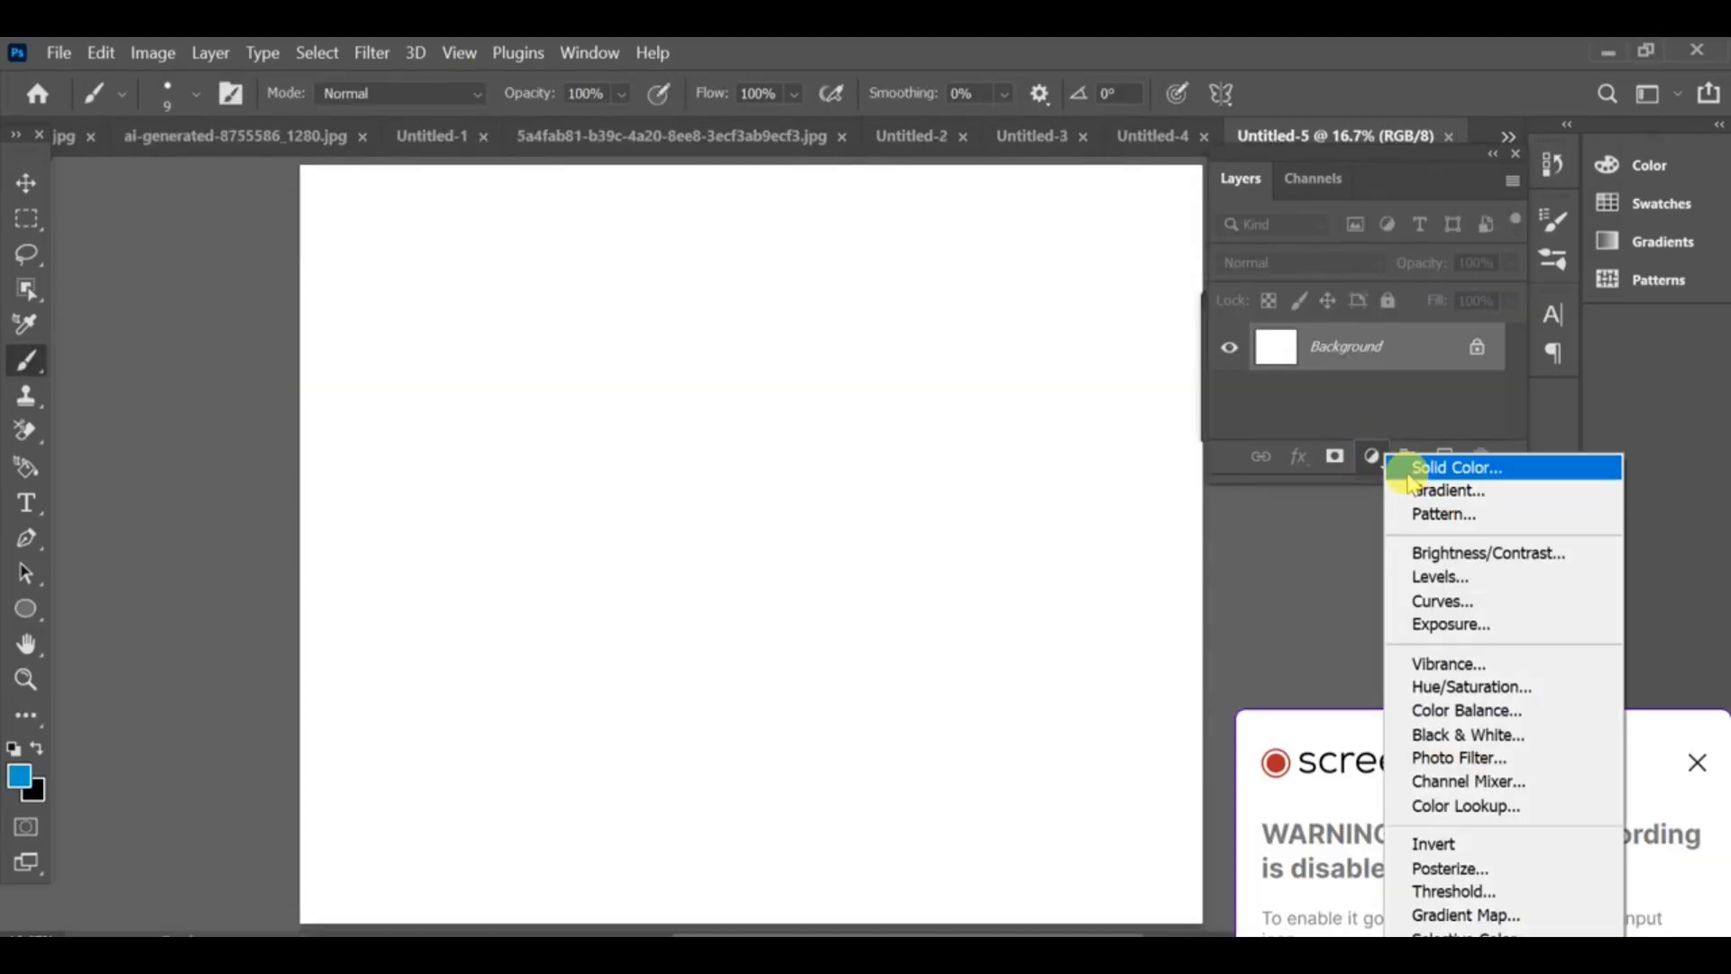
Step: Add a black Solid Color fill layer to the canvas
left_click(1452, 467)
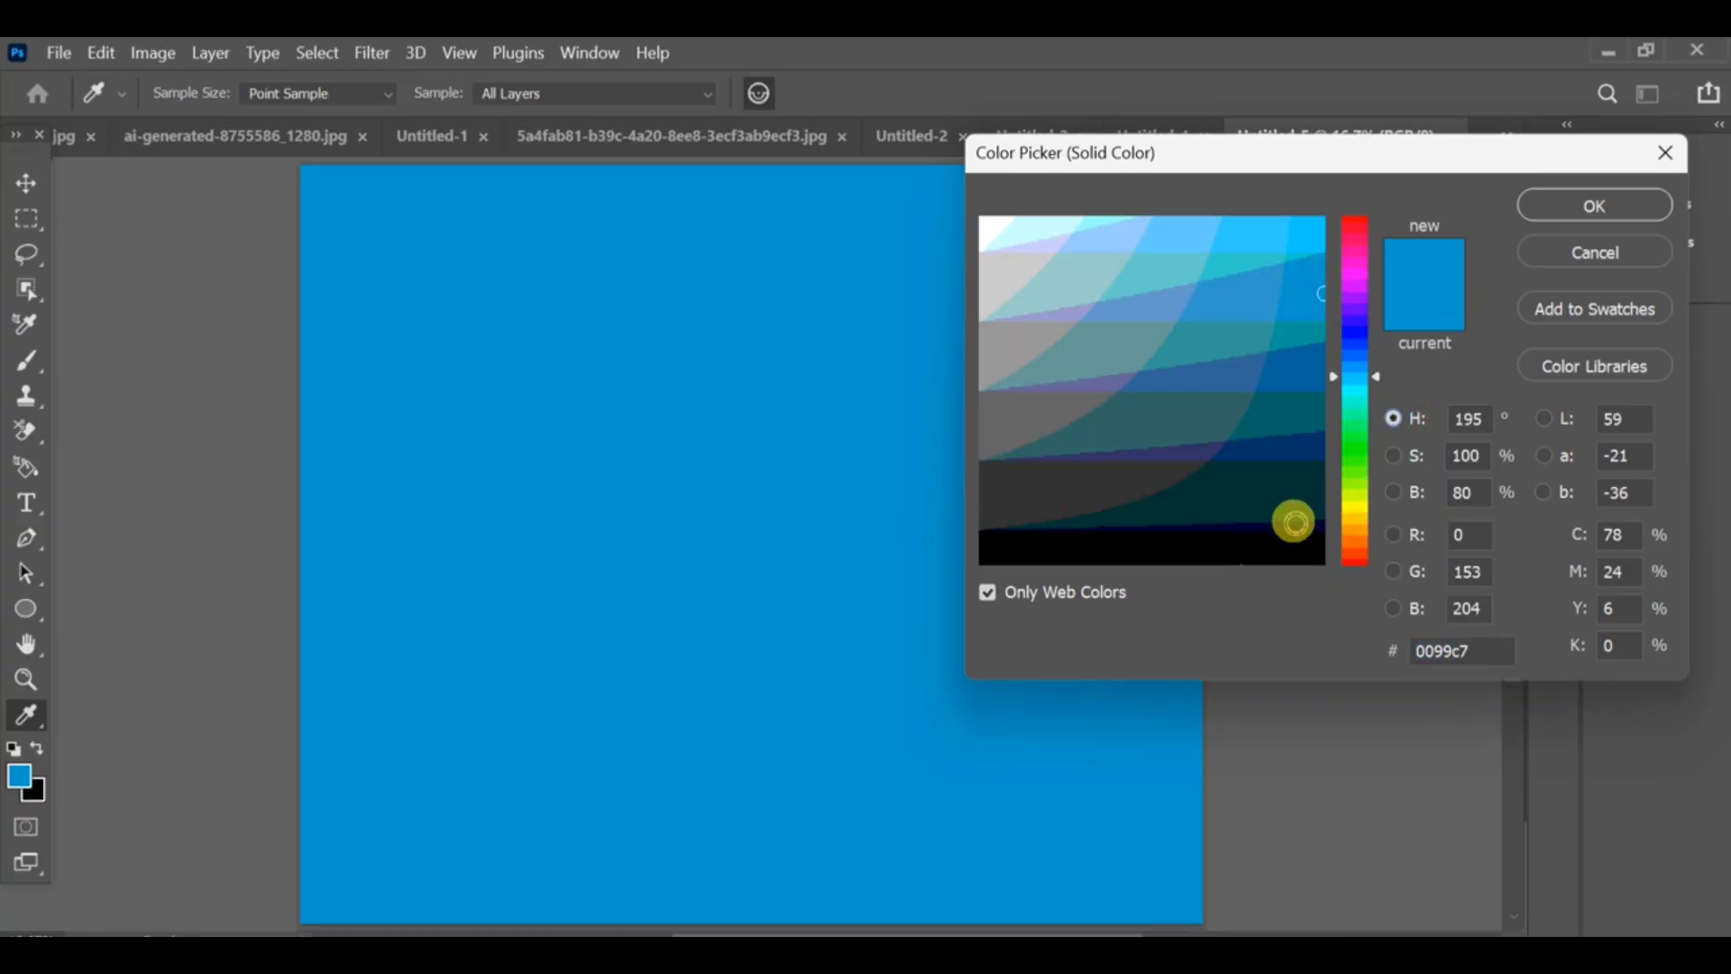
left_click(1592, 205)
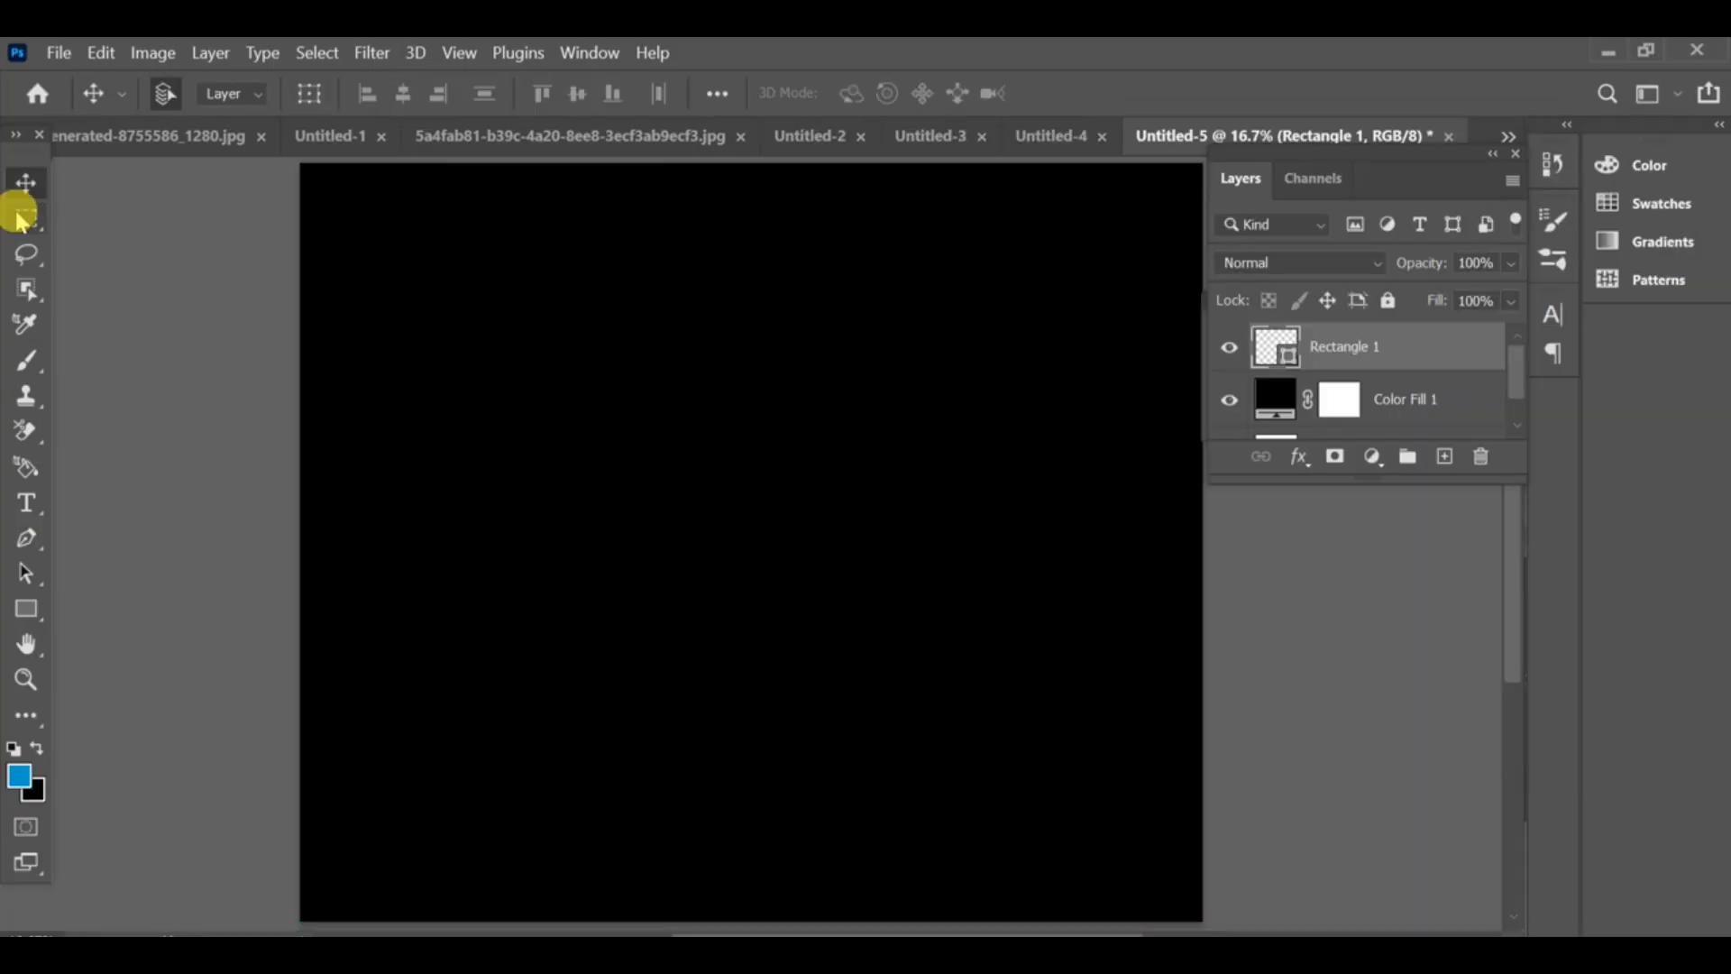
Step: Select a tall central strip, rasterize the rectangle layer, and fill it yellow
left_click(26, 217)
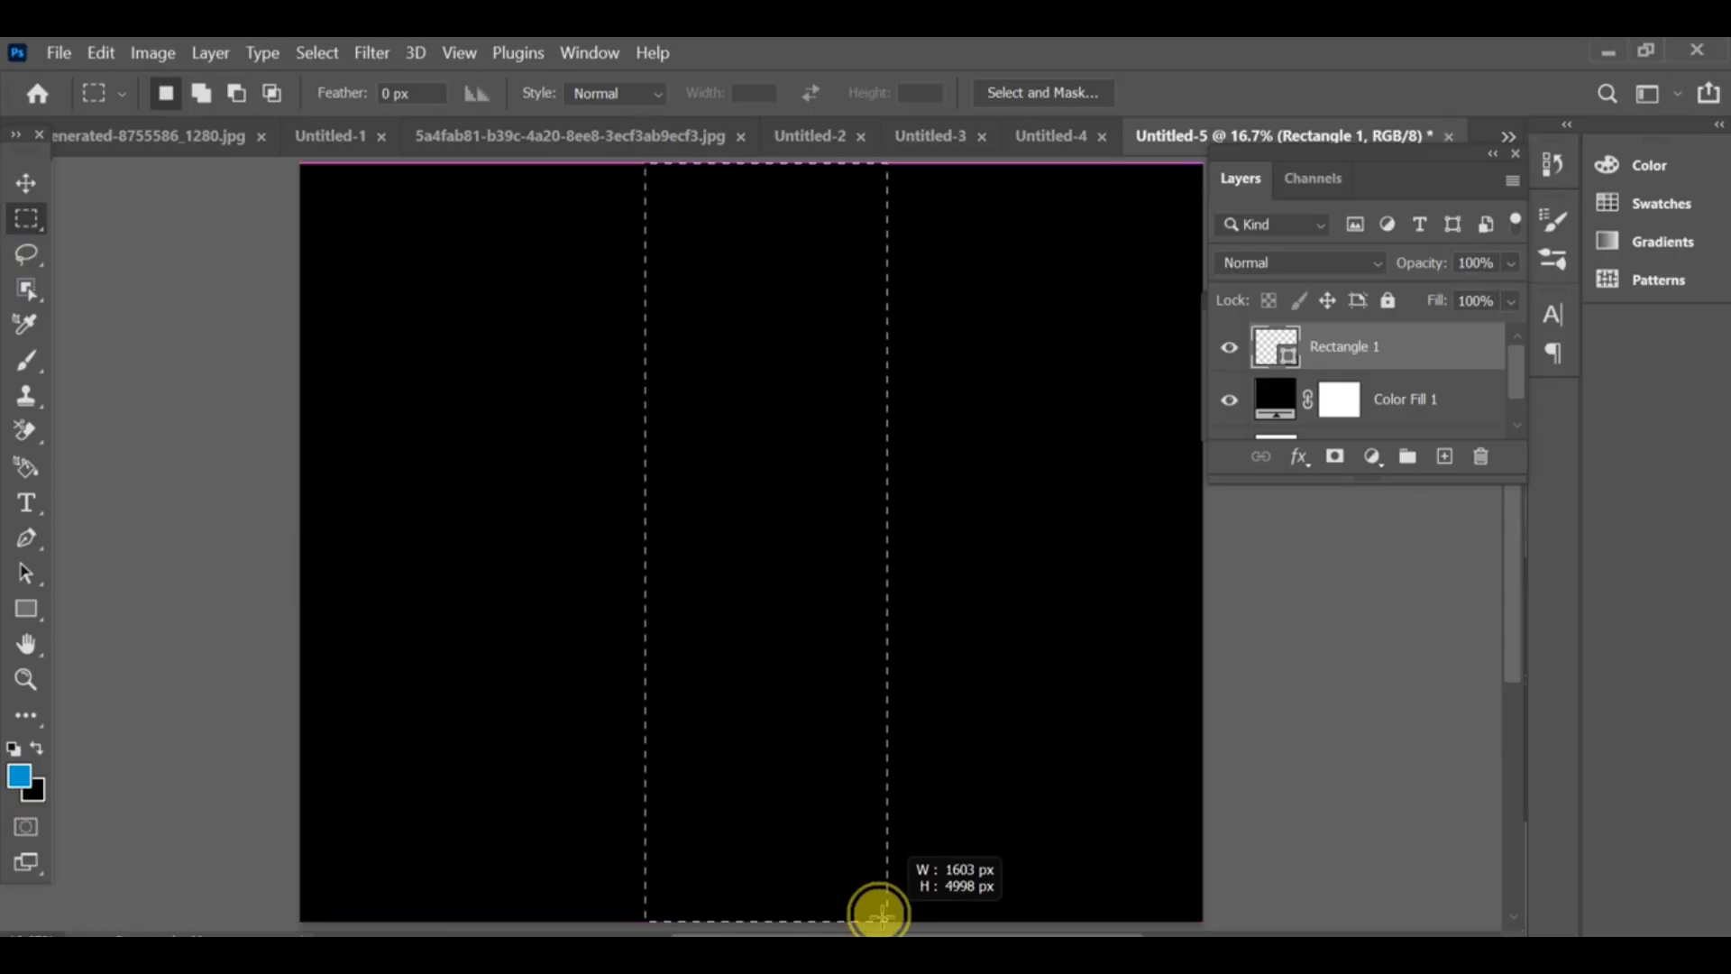
left_click(26, 715)
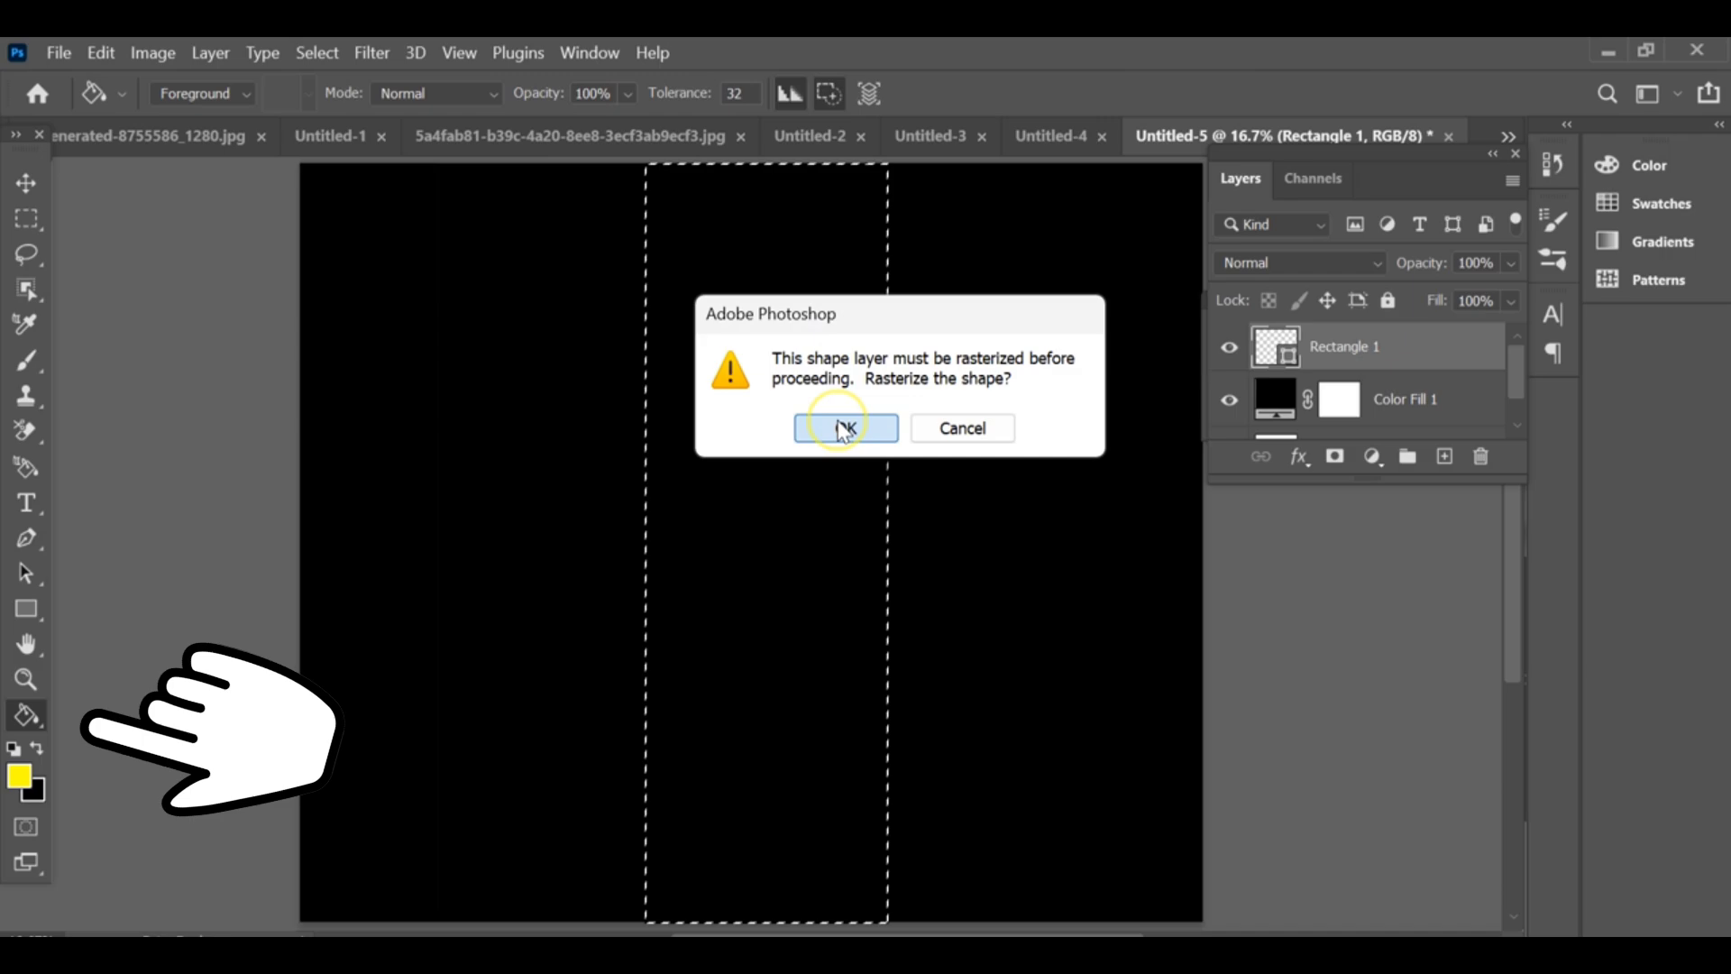
left_click(846, 428)
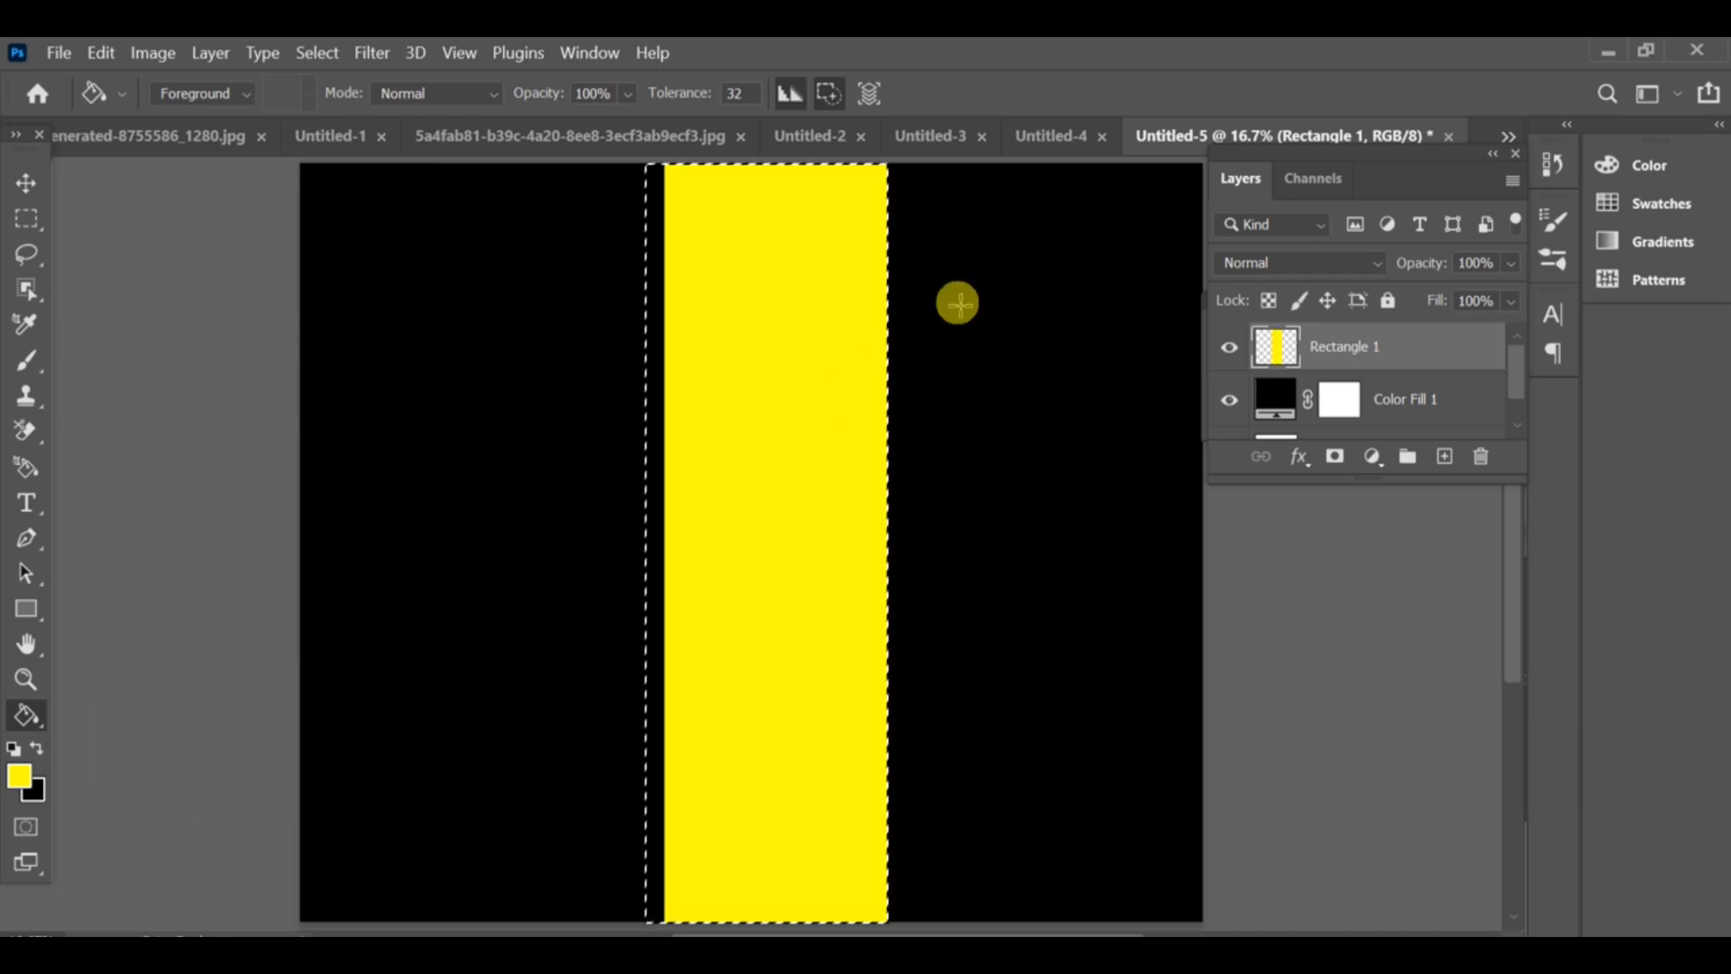
left_click(26, 182)
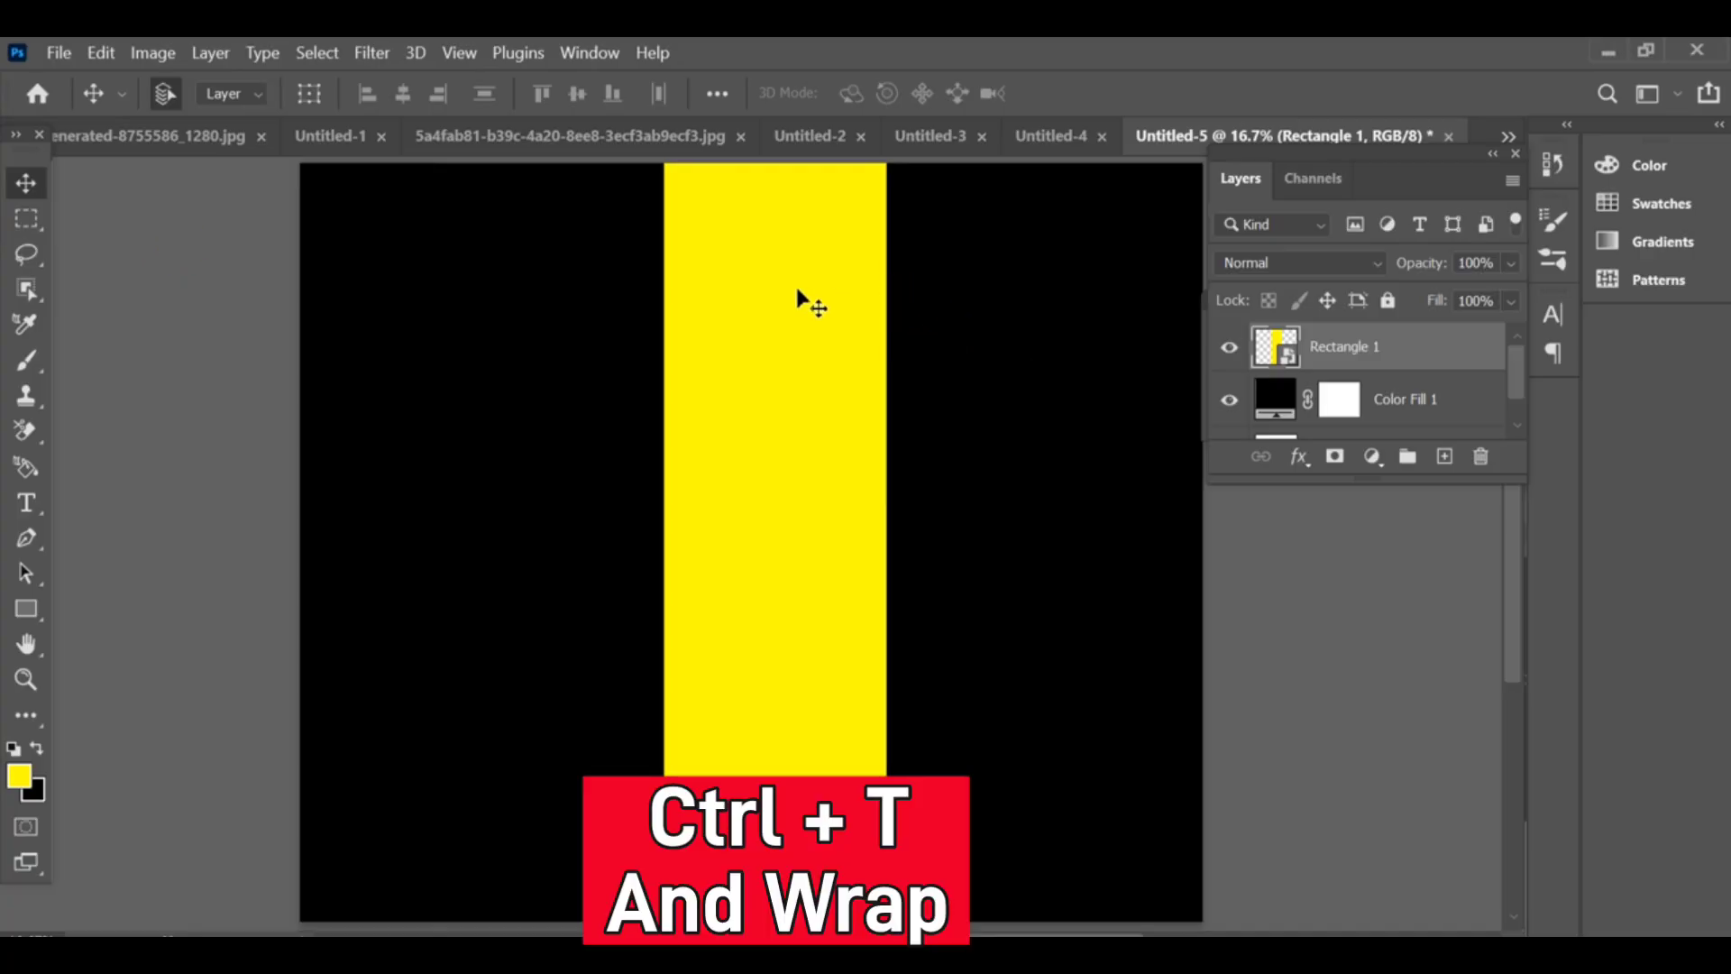
Step: Widen the strip's bottom with Perspective, warp it into a curve, and commit
key("ctrl+t")
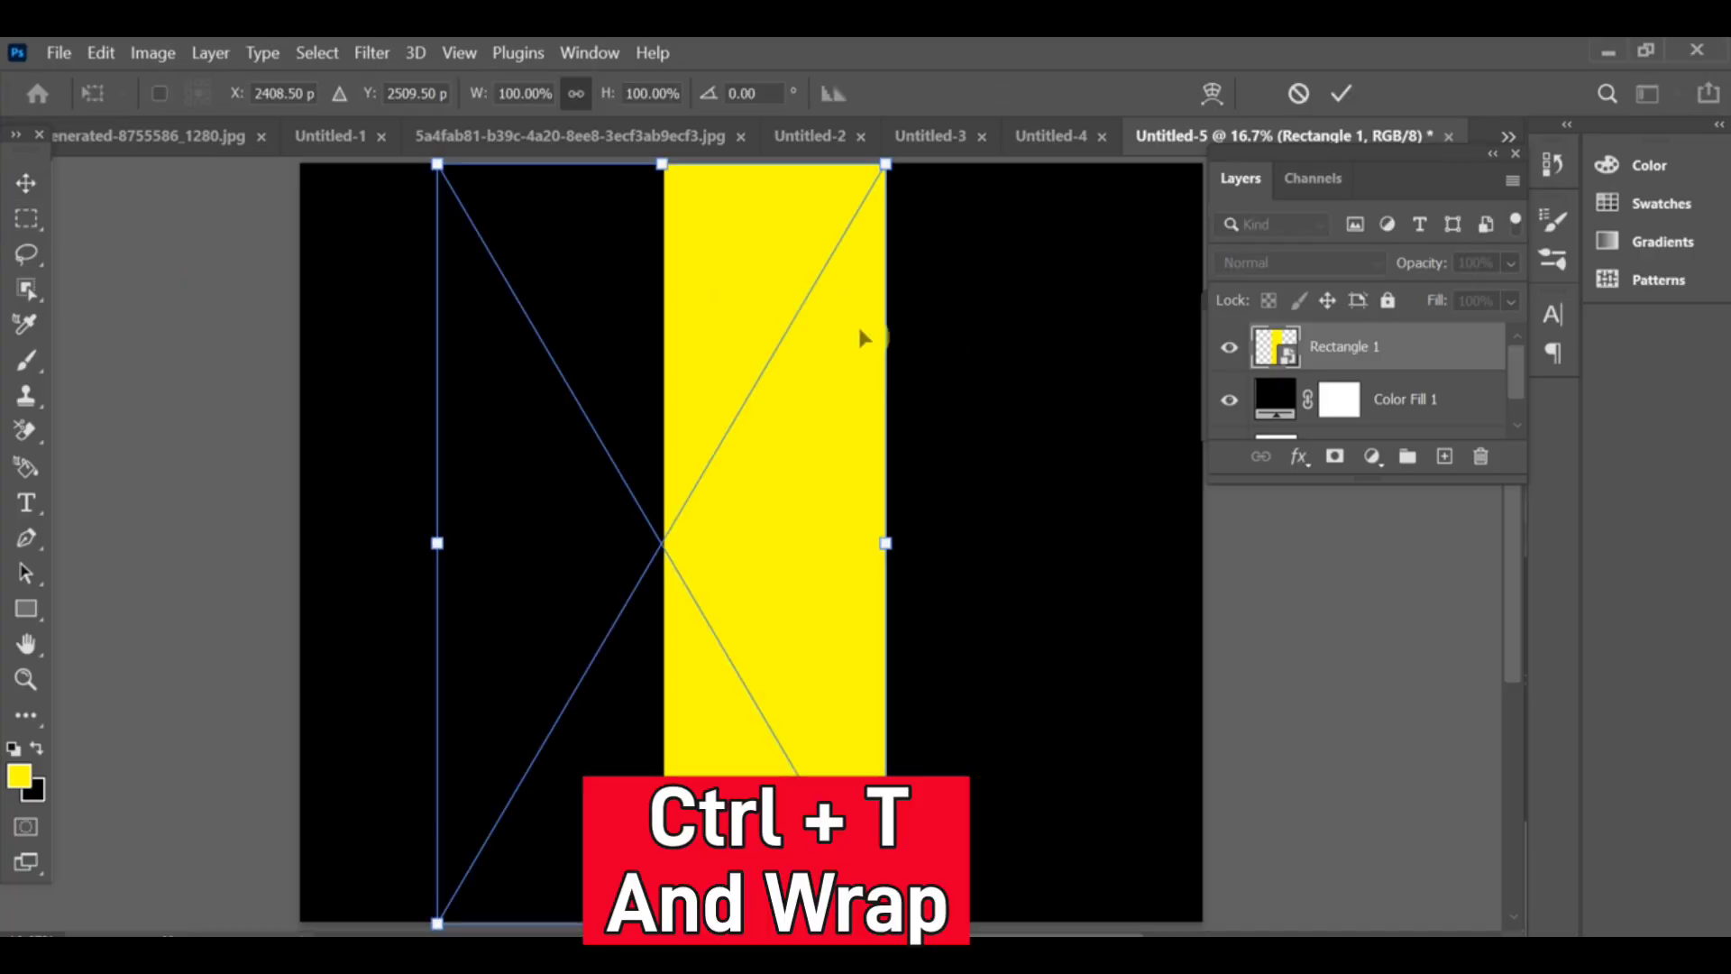
right_click(861, 337)
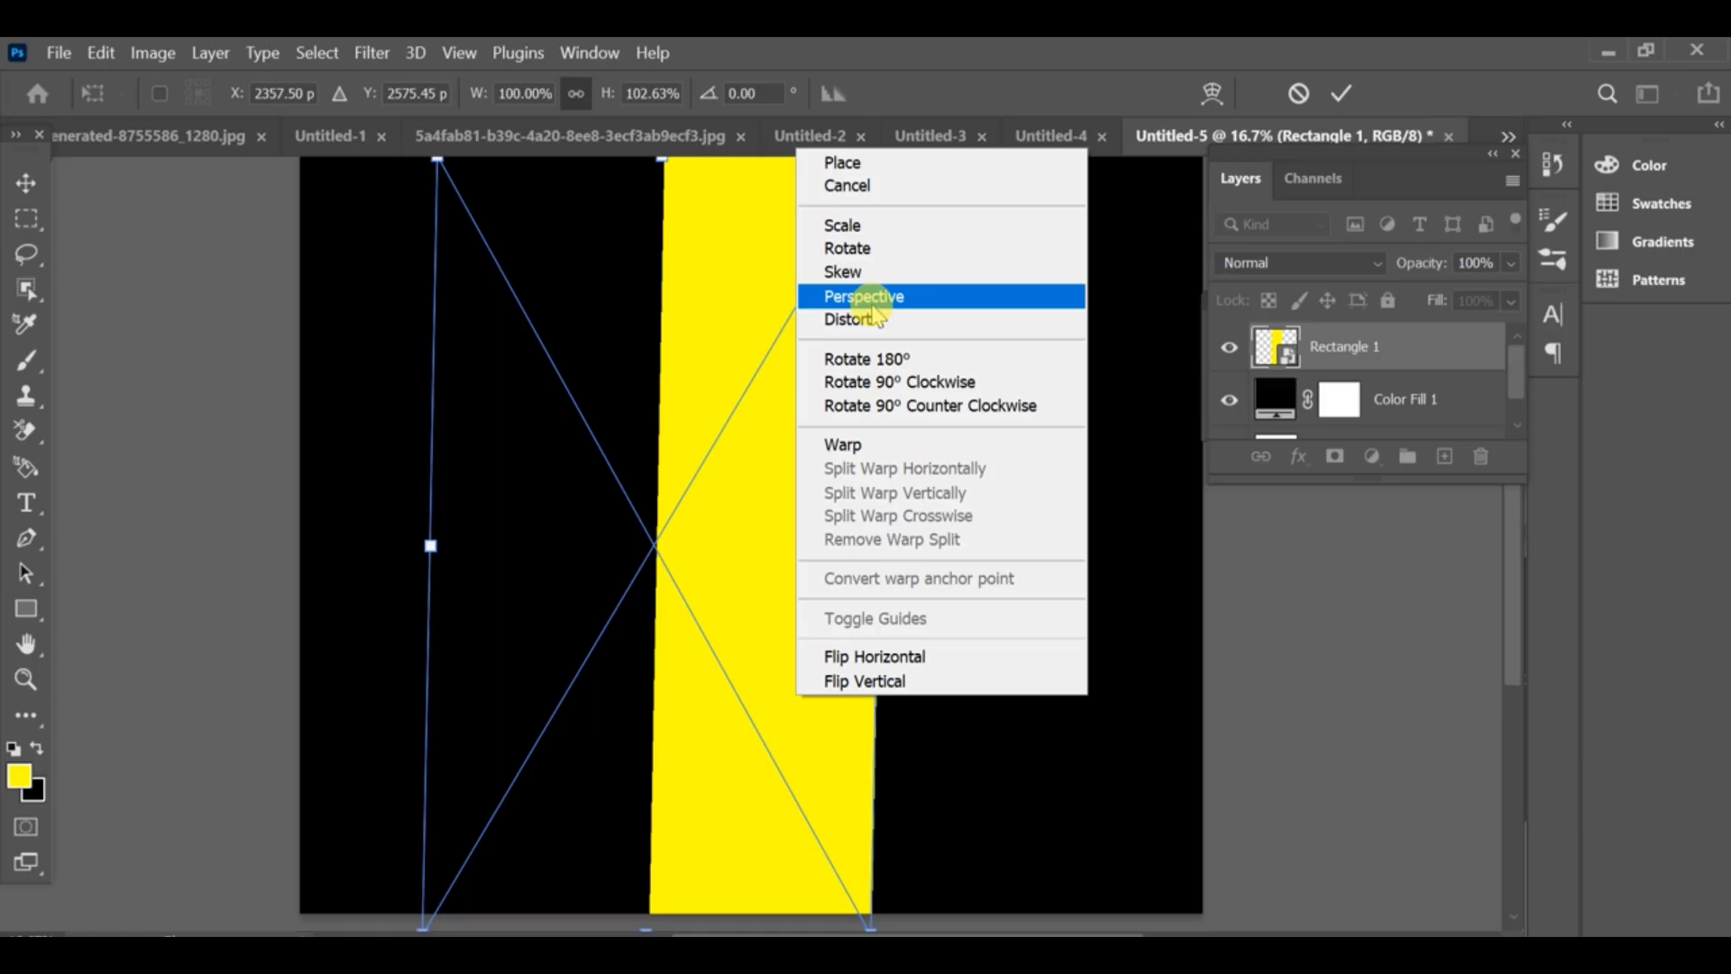
left_click(842, 444)
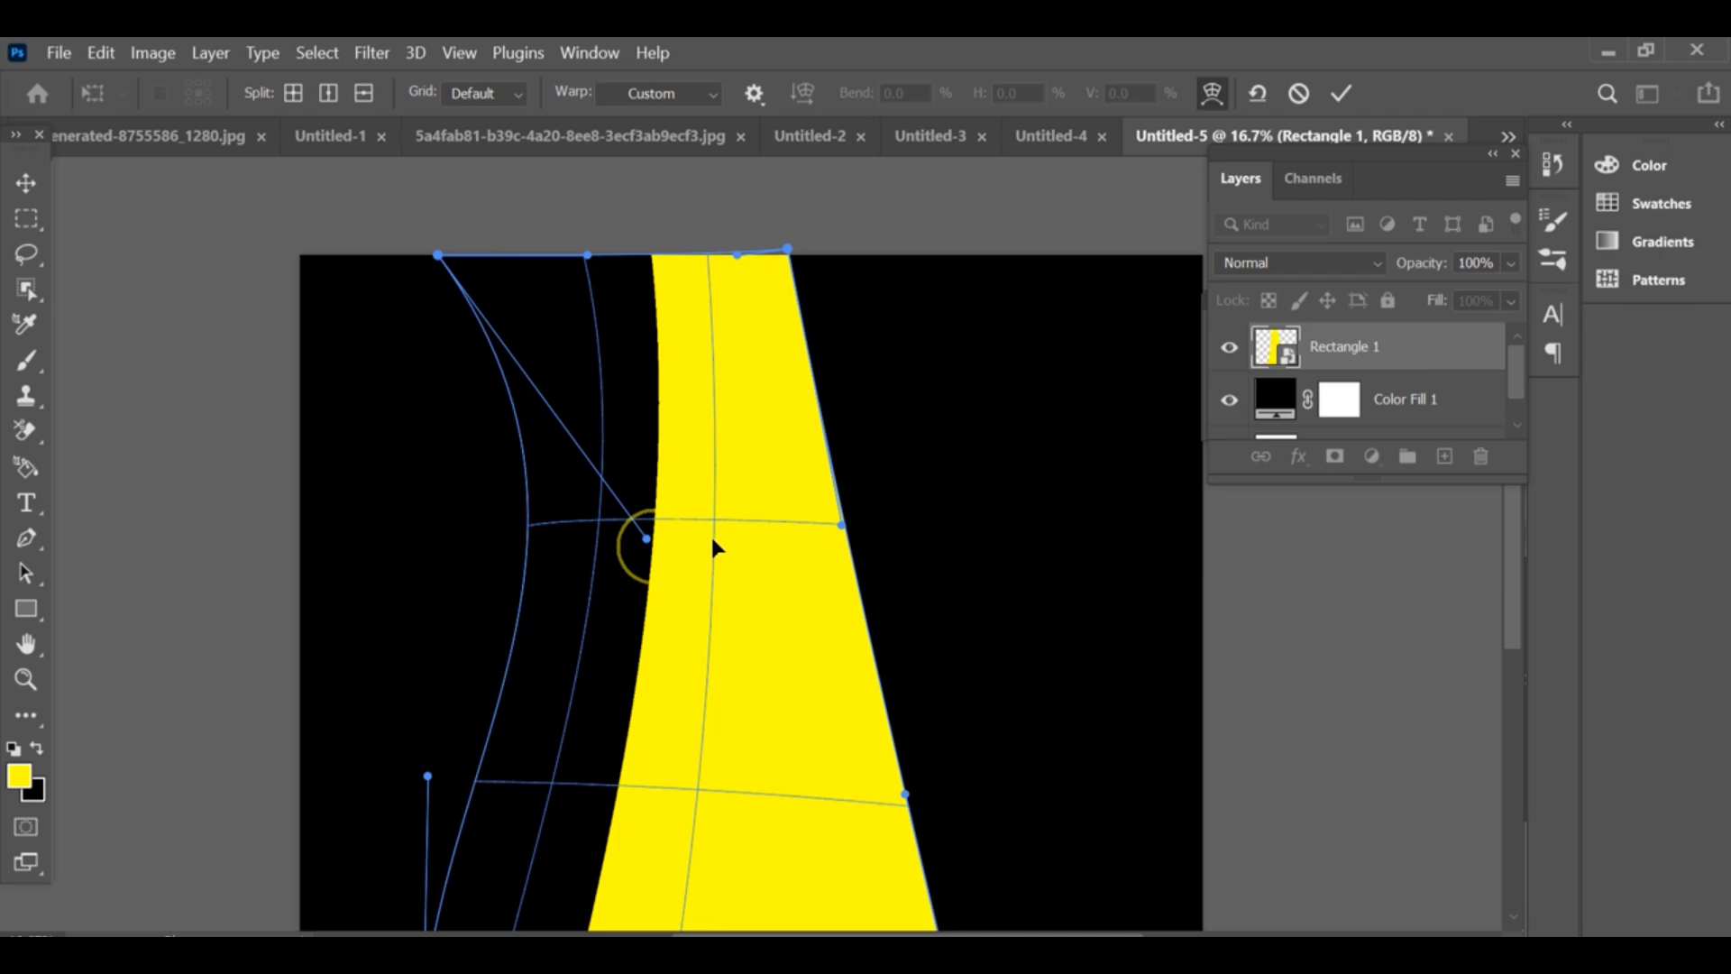
left_click(1342, 93)
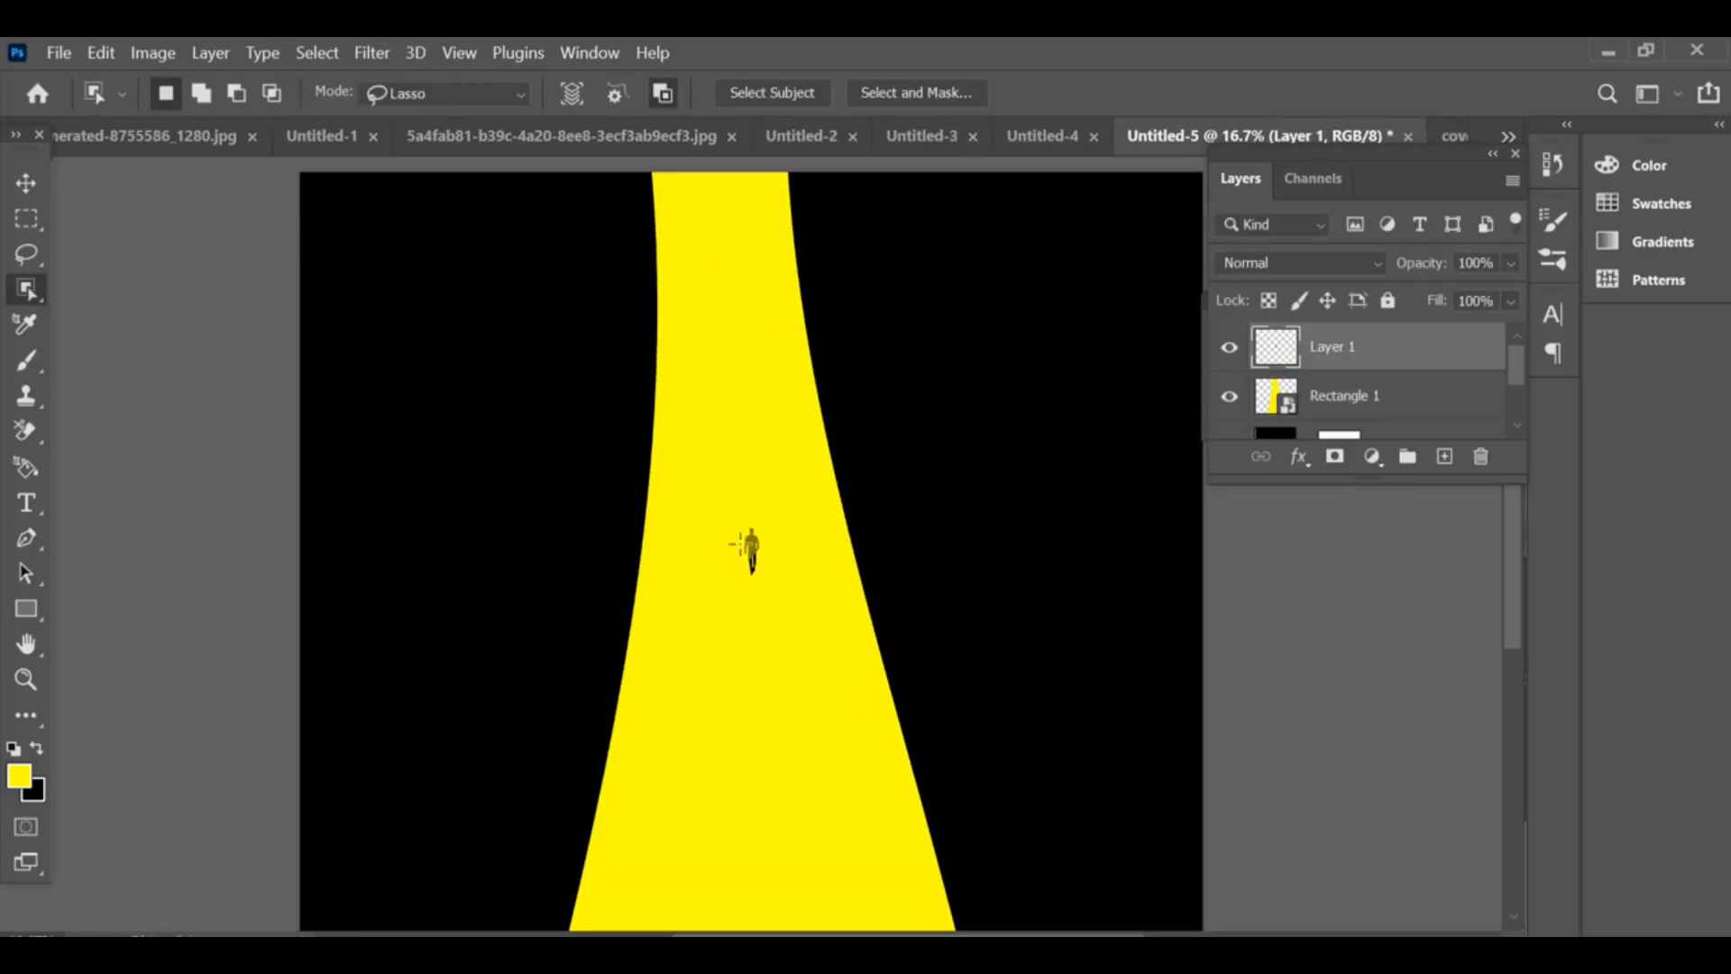
Step: Position the scaled walking-man silhouette on the road and select Layer 1
right_click(1332, 345)
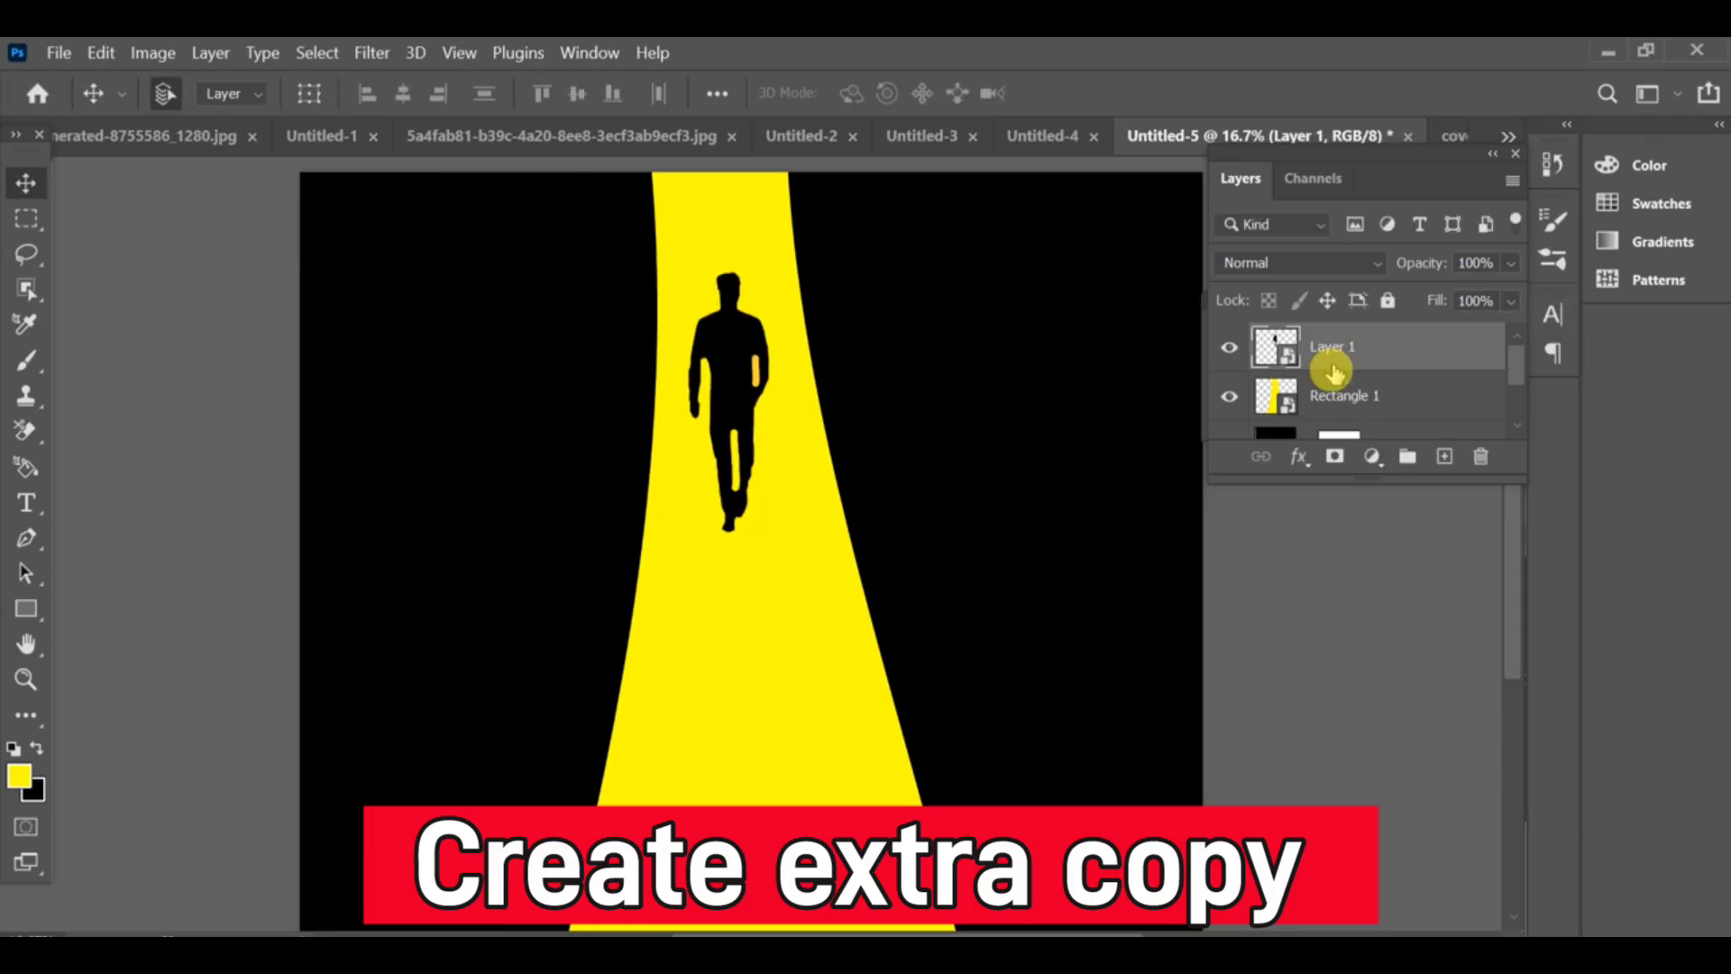
left_click(1442, 456)
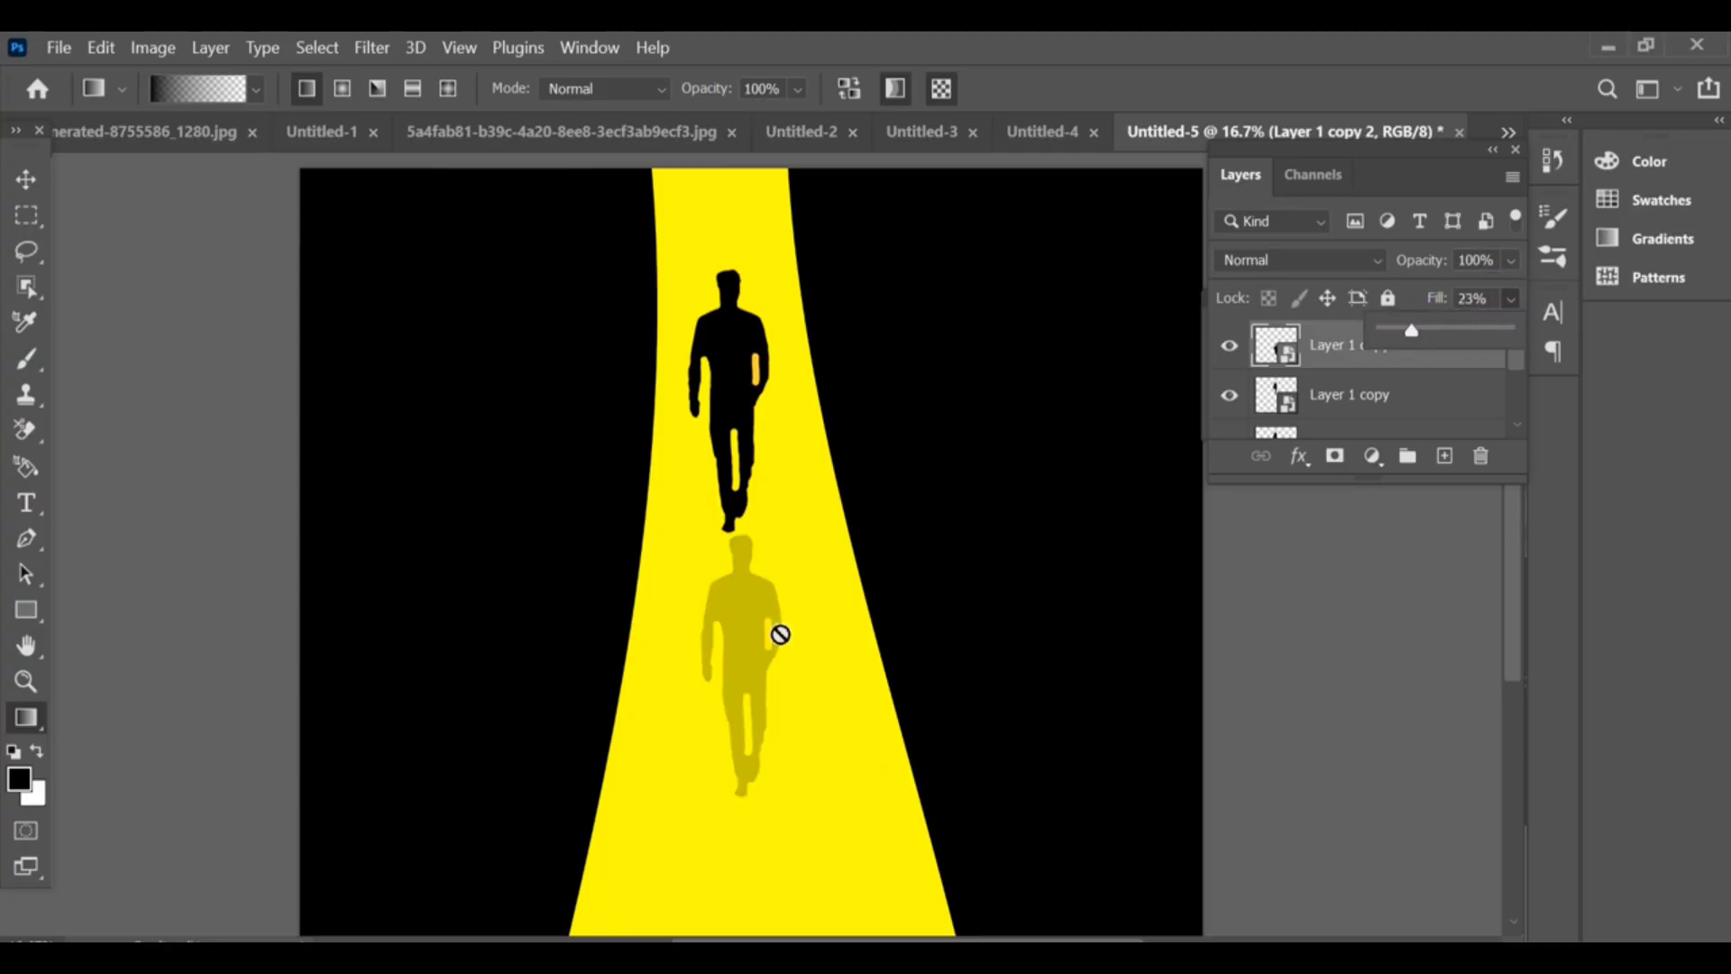
mouse_move(800, 653)
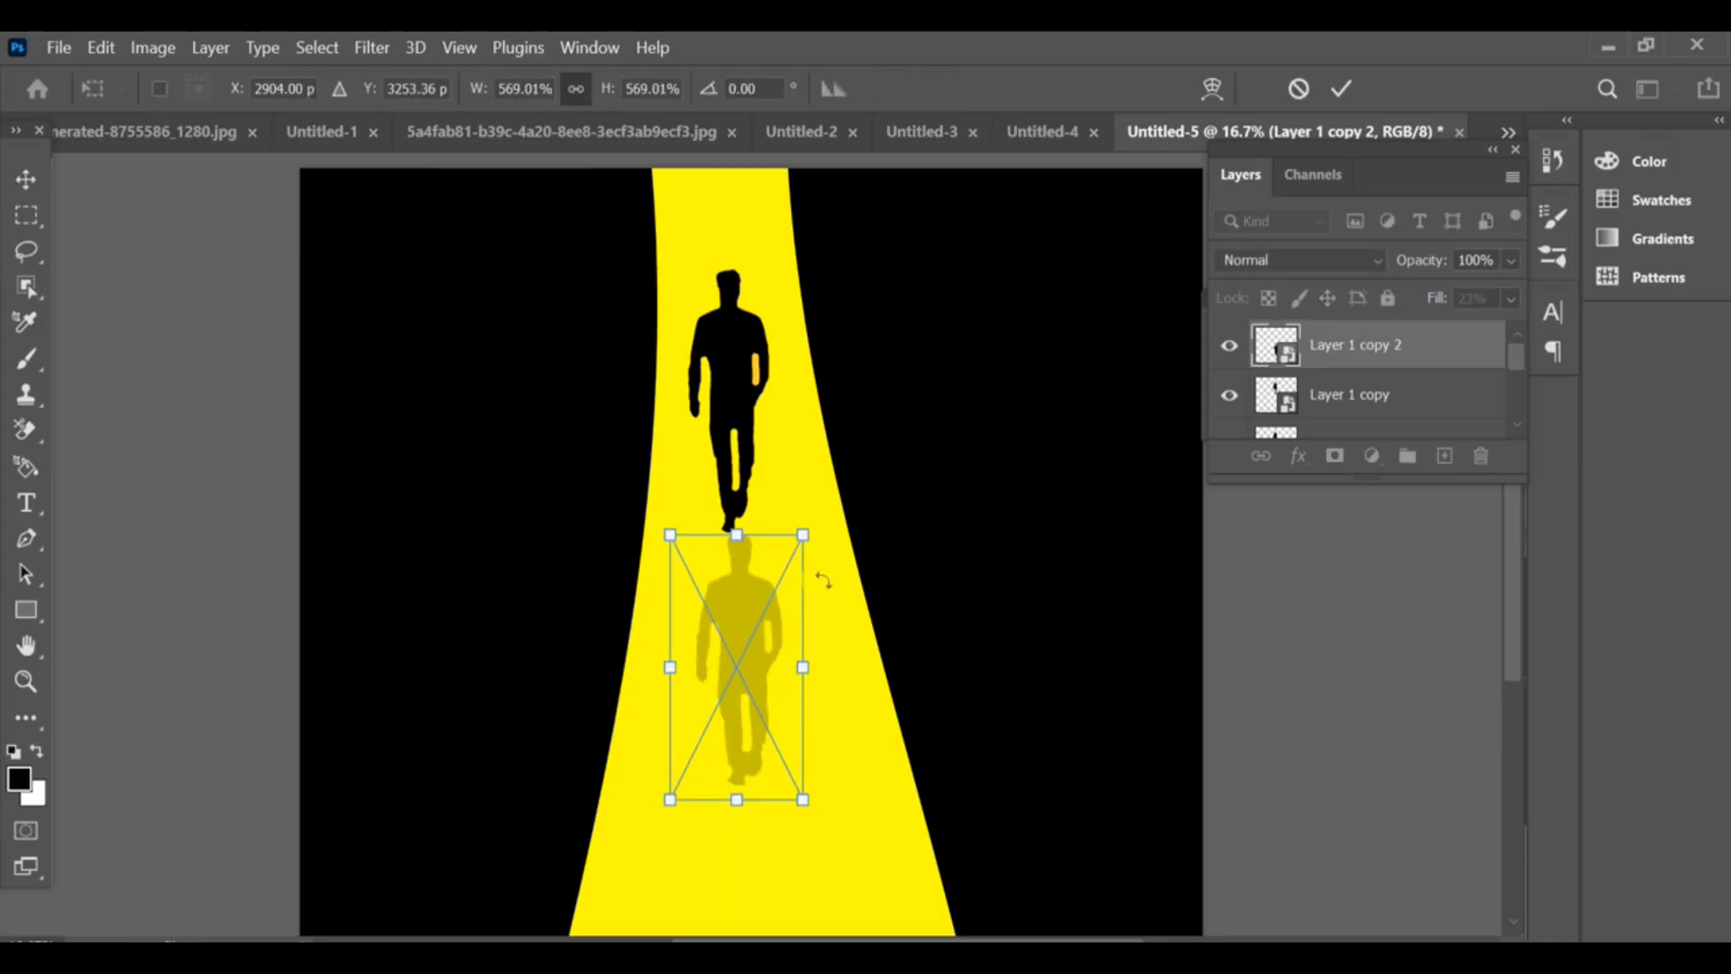
Step: Flip Layer 1 copy 2 vertically and commit the transform
right_click(734, 667)
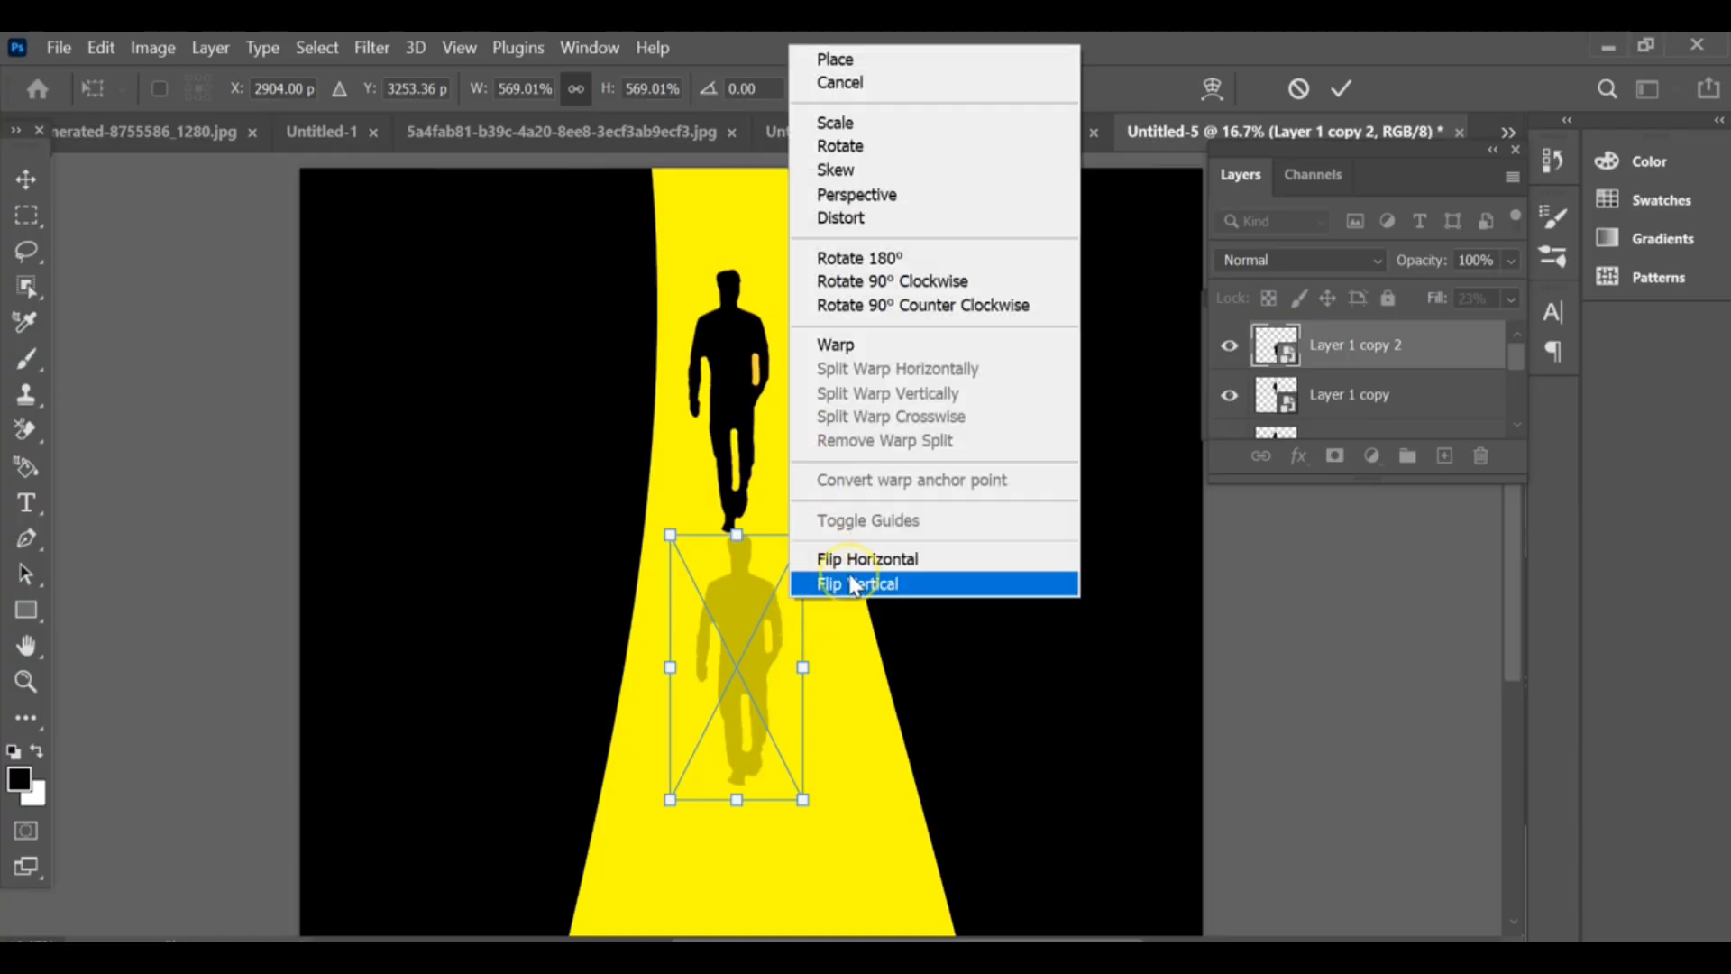
left_click(857, 583)
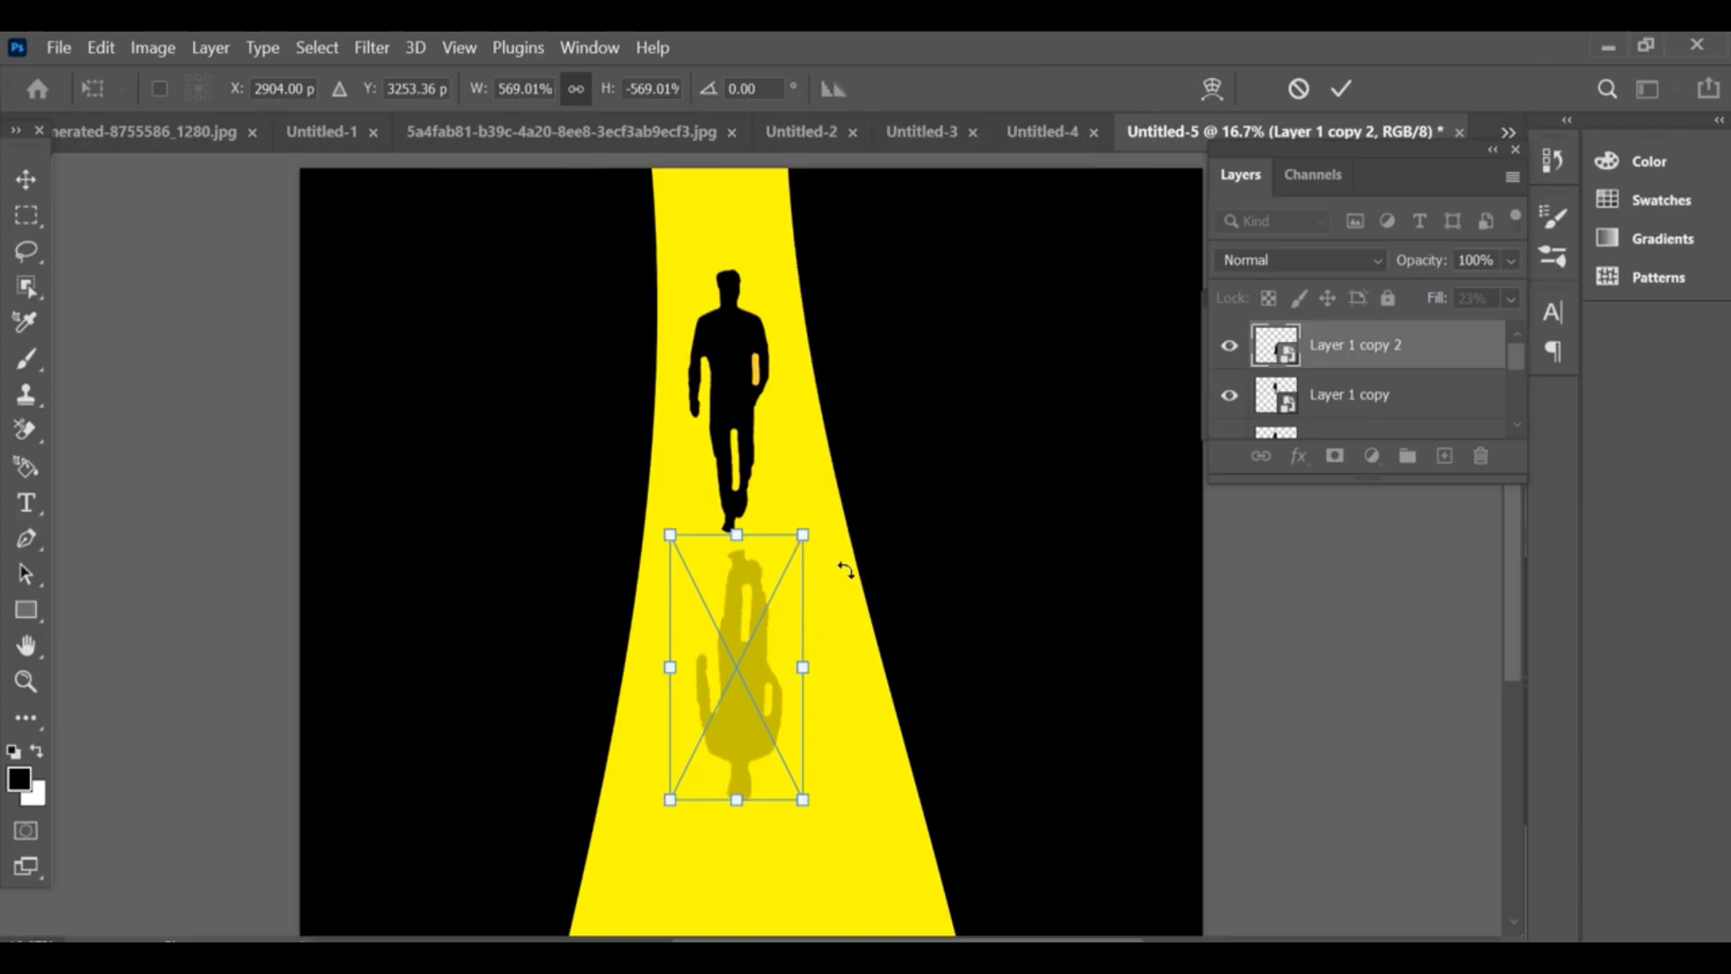
mouse_move(1300, 89)
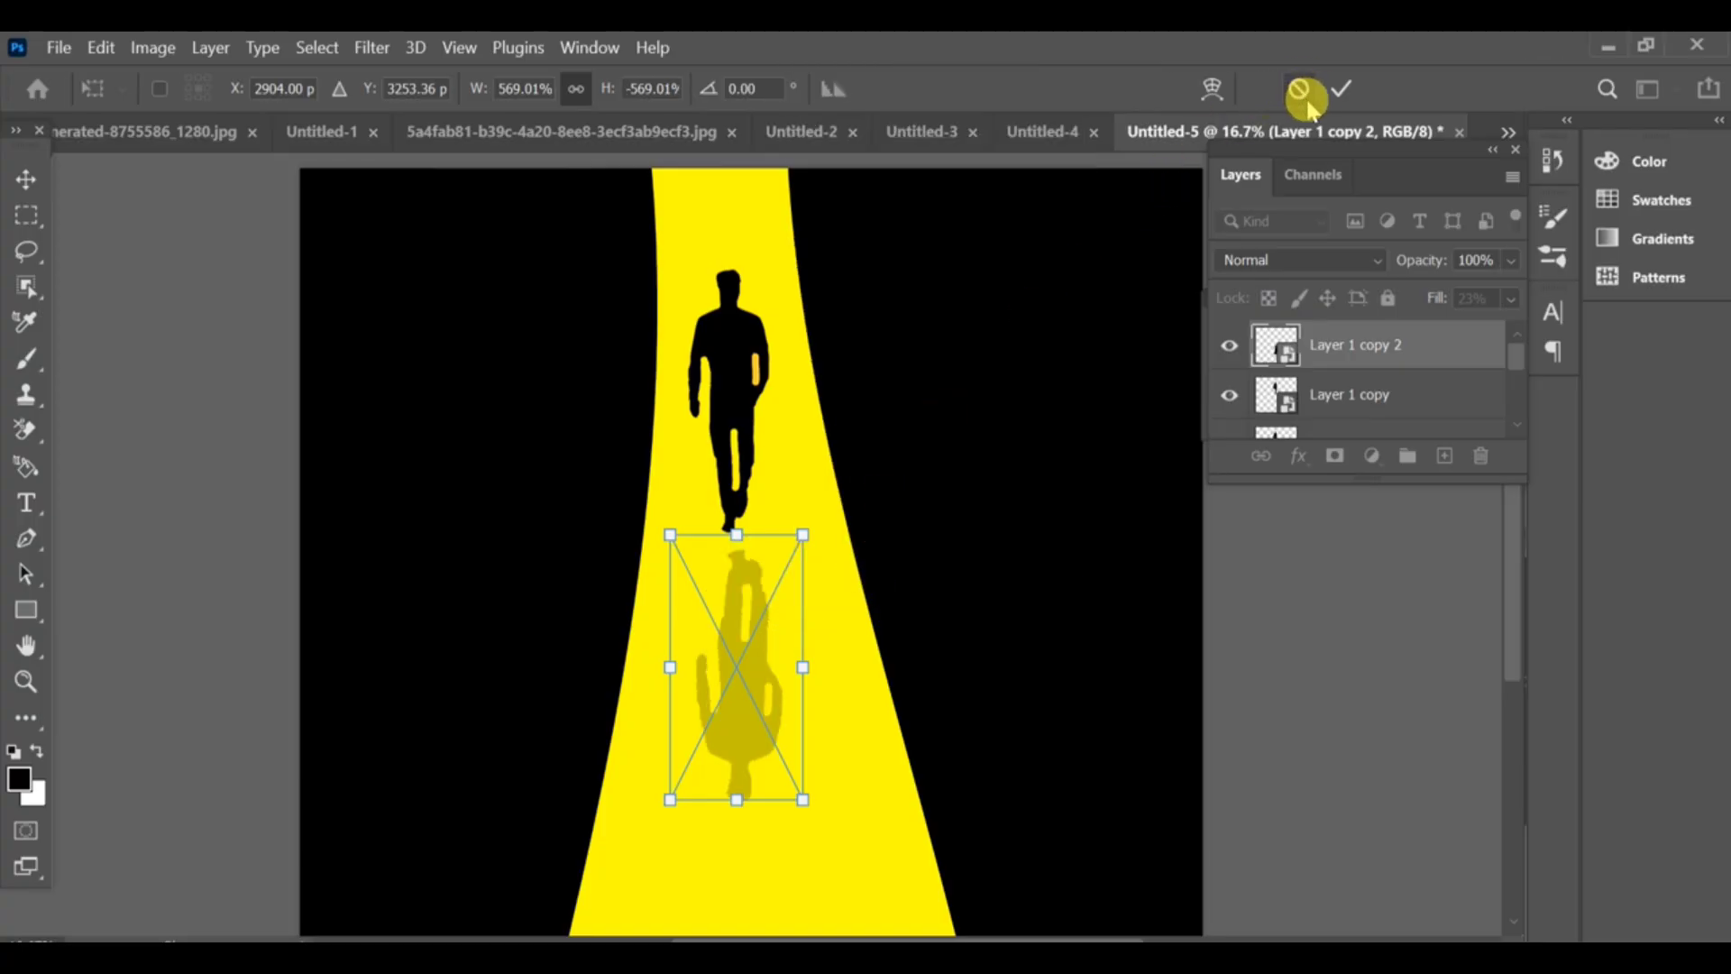
left_click(1343, 88)
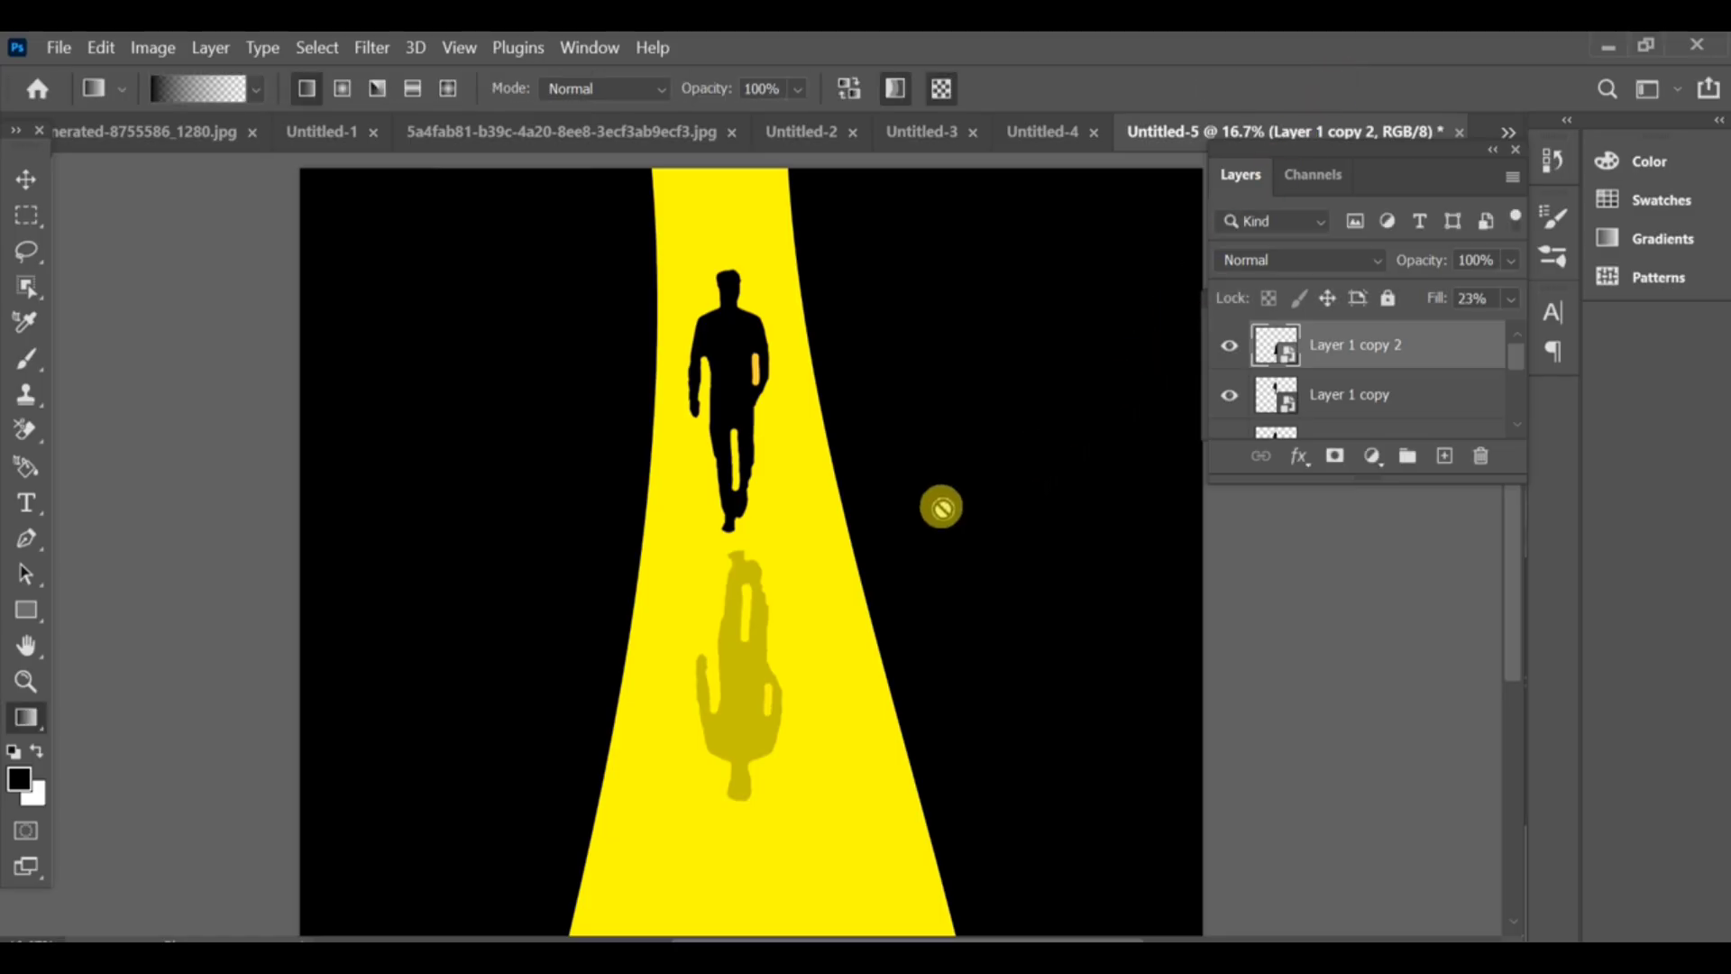
mouse_move(875, 498)
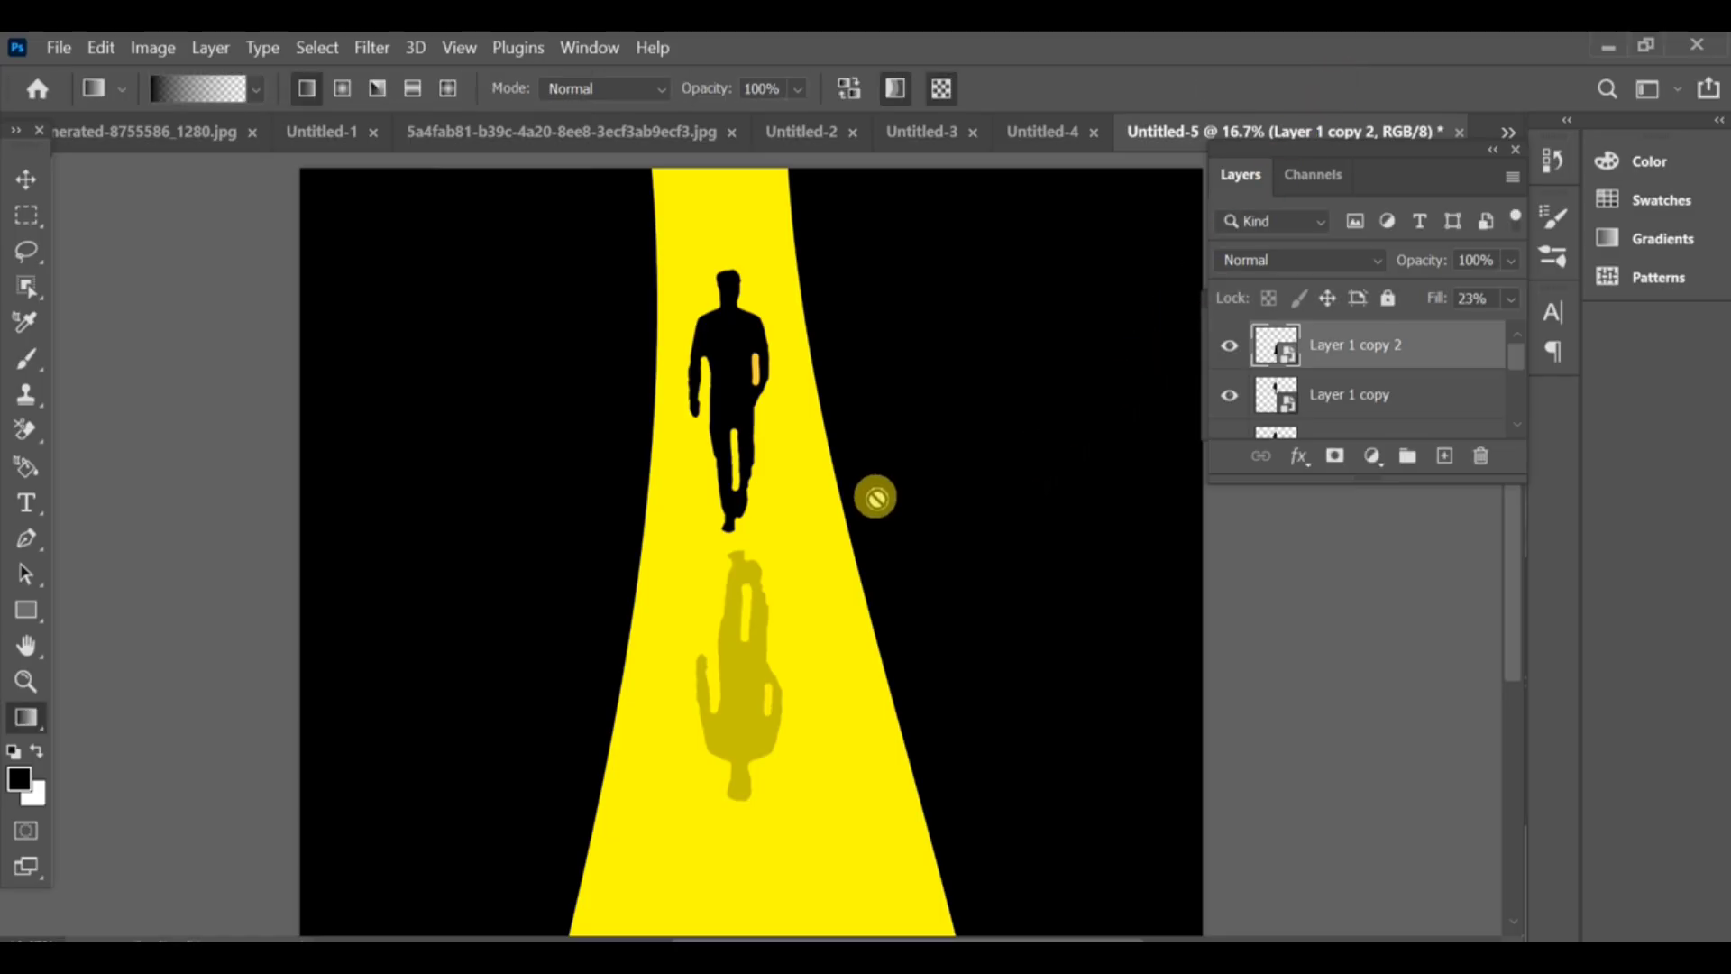